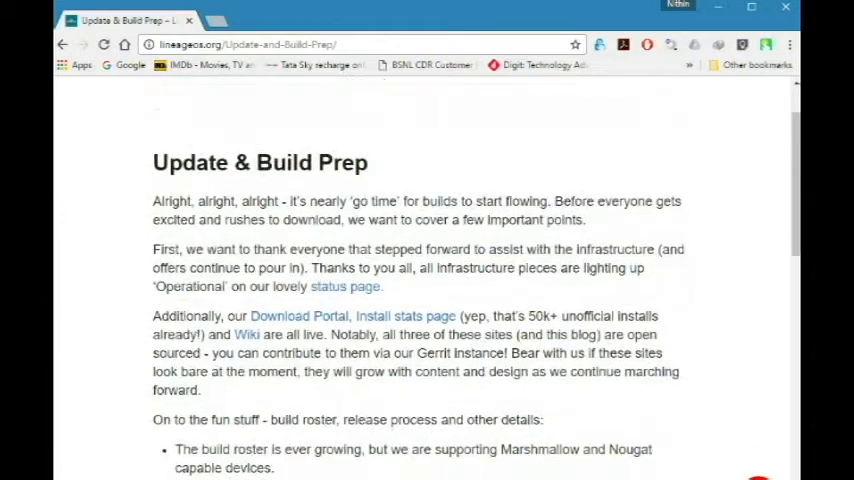
# Step: Go from the Update & Build Prep post to download.lineageos.org's device-maker list
pyautogui.click(104, 44)
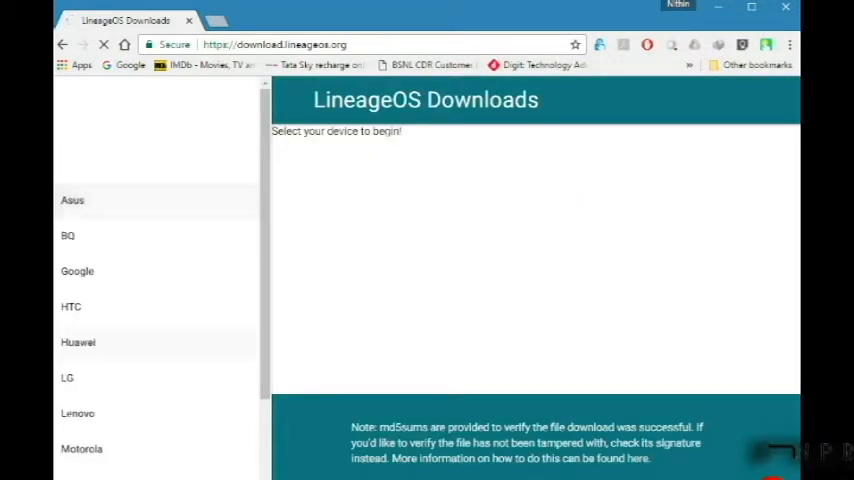
# Step: Download the experimental 14.1 build for Google Nexus 7 2013 (4G) (deb) and show its zip in Downloads
pyautogui.click(76, 272)
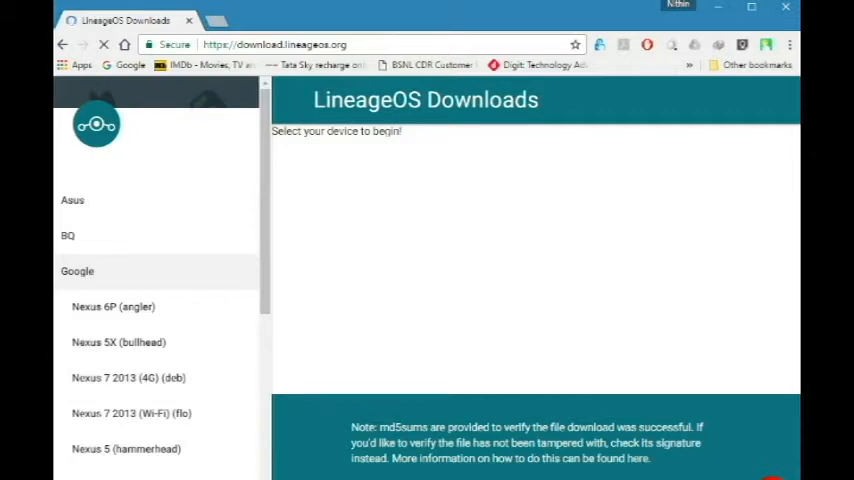
pyautogui.click(128, 378)
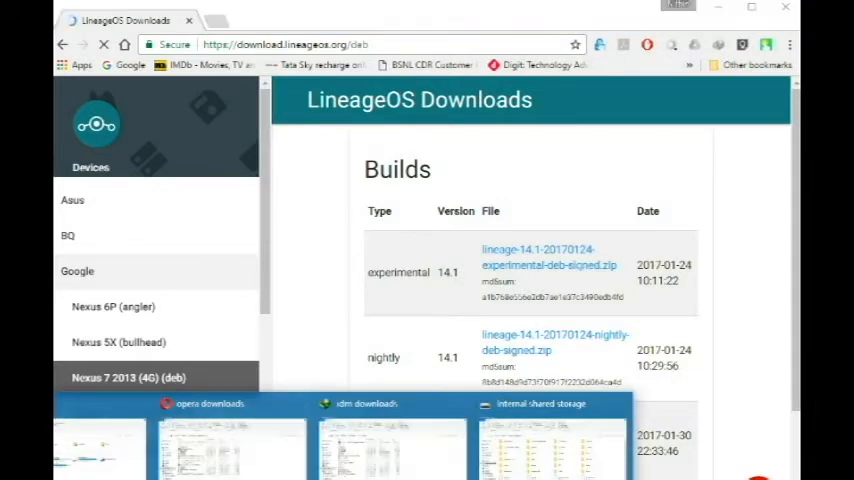
pyautogui.click(368, 404)
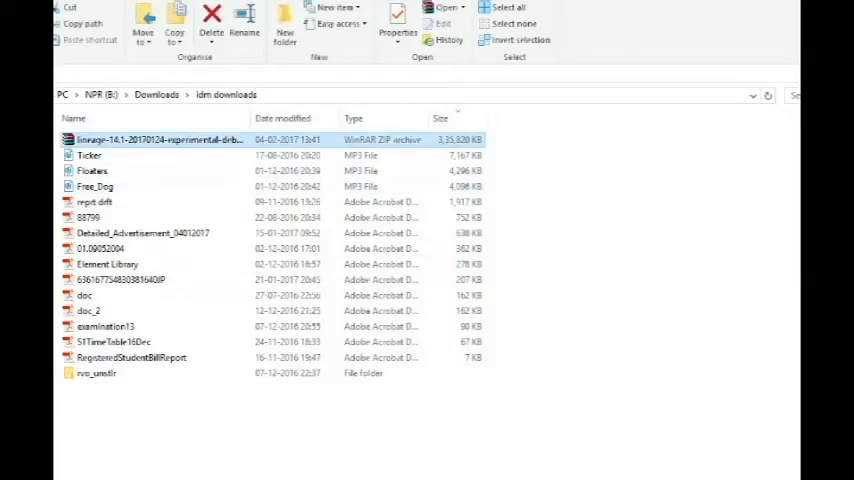